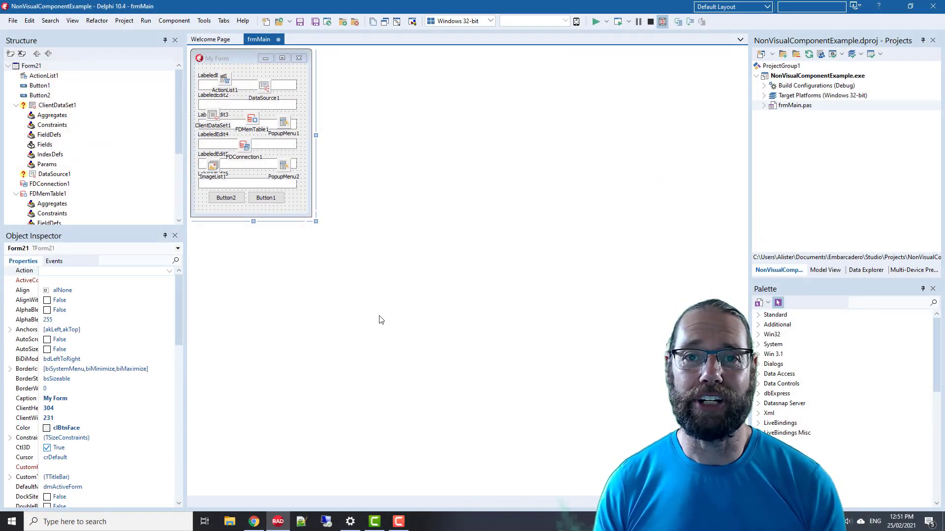
Select the PopupMenu1 component on My Form to show its properties in the Object Inspector
left_click(284, 128)
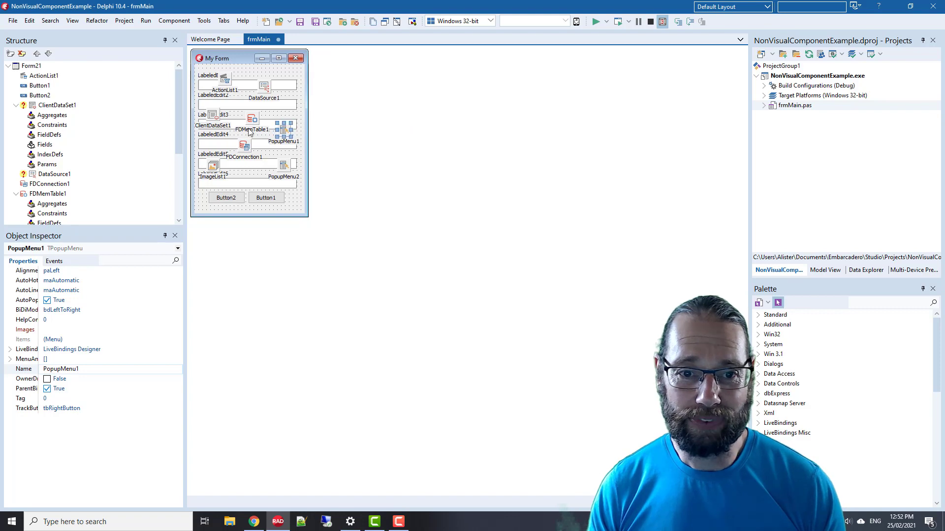